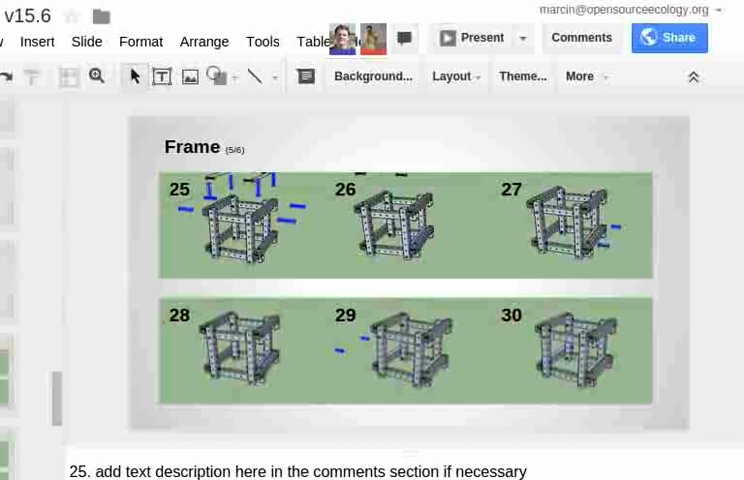
{"action": "mouse_move", "coordinate": [479, 308]}
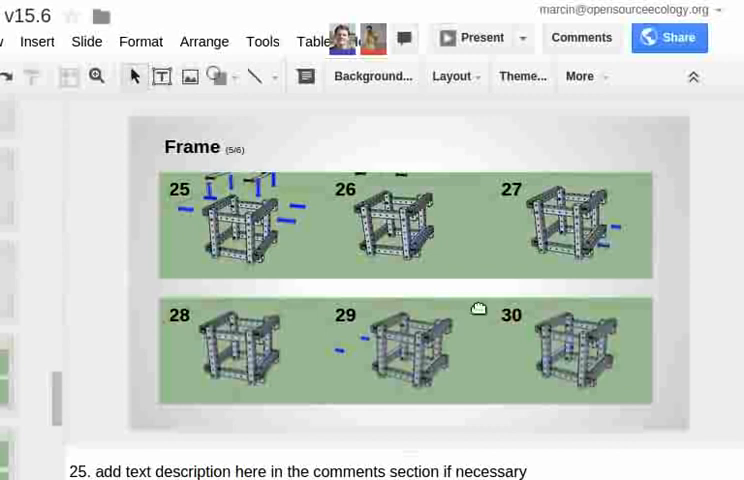
{"action": "mouse_move", "coordinate": [488, 304]}
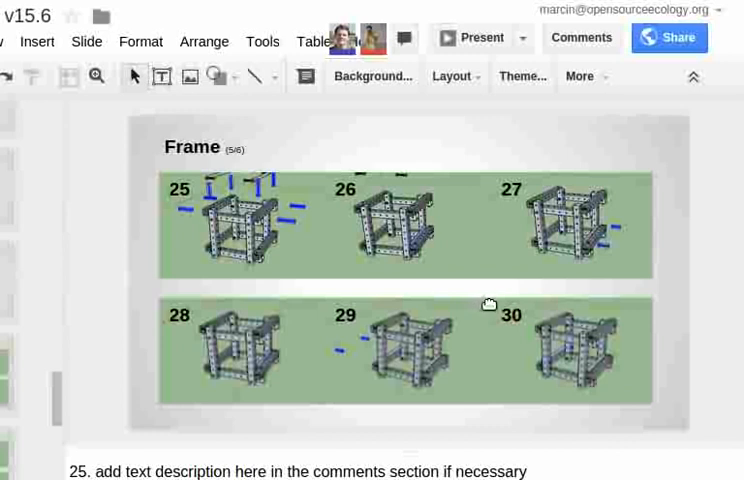
{"action": "mouse_move", "coordinate": [535, 83]}
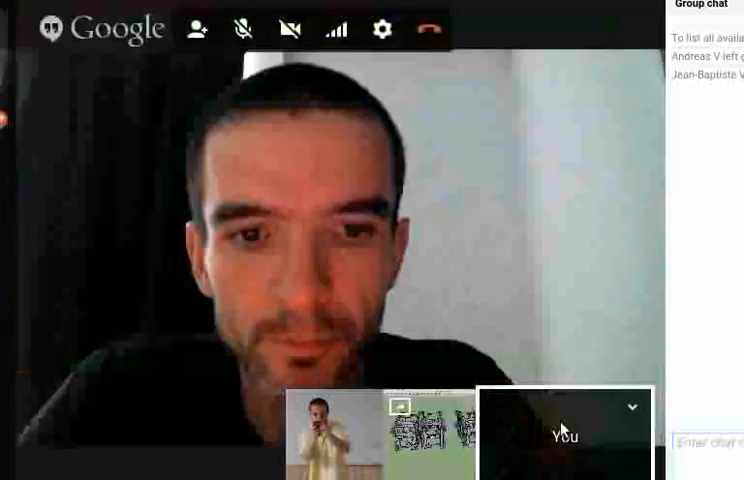
Share the screen and bring the SketchUp PowerCube model with several cube frames forward
{"action": "left_click", "coordinate": [174, 28]}
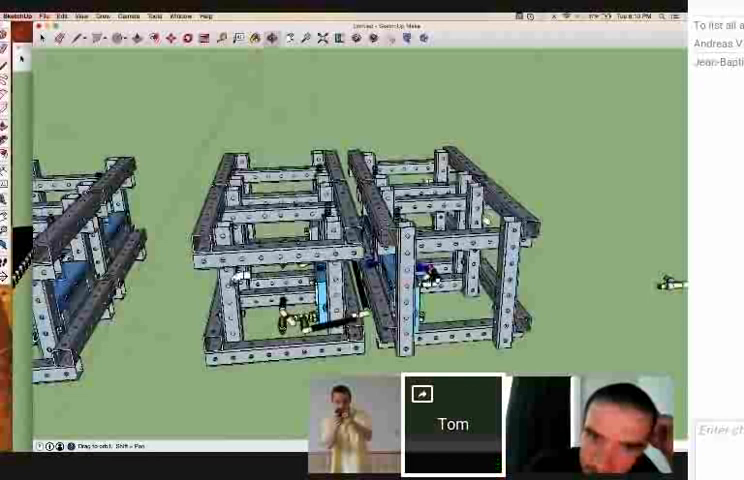
Pan the view so two joined cube frames sit left of another frame assembly
{"action": "left_click_drag", "start_coordinate": [350, 250], "coordinate": [380, 200]}
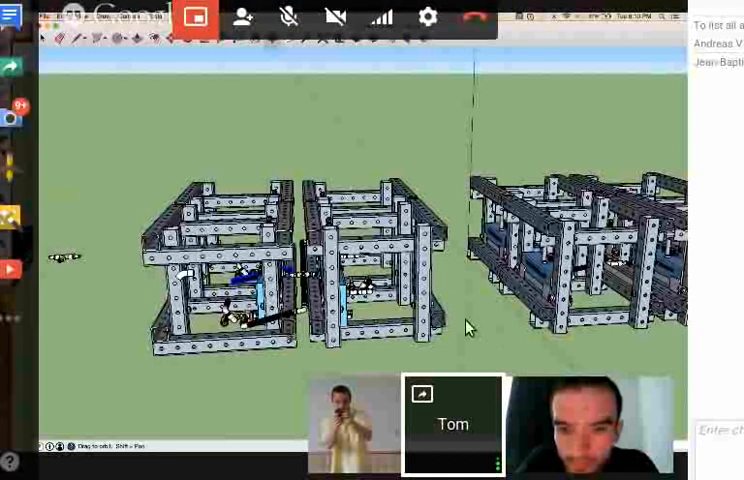
{"action": "mouse_move", "coordinate": [483, 360]}
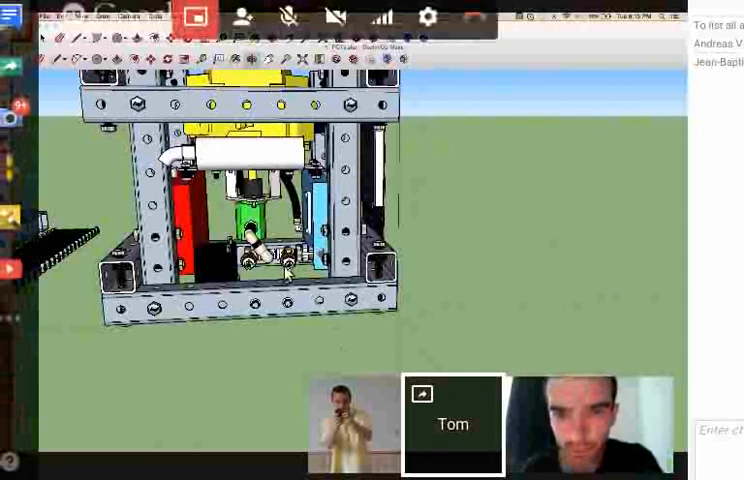
{"action": "mouse_move", "coordinate": [405, 183]}
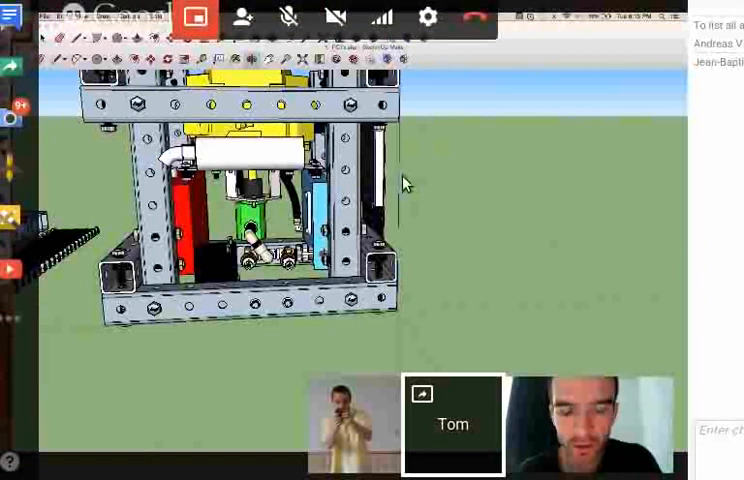
{"action": "mouse_move", "coordinate": [407, 153]}
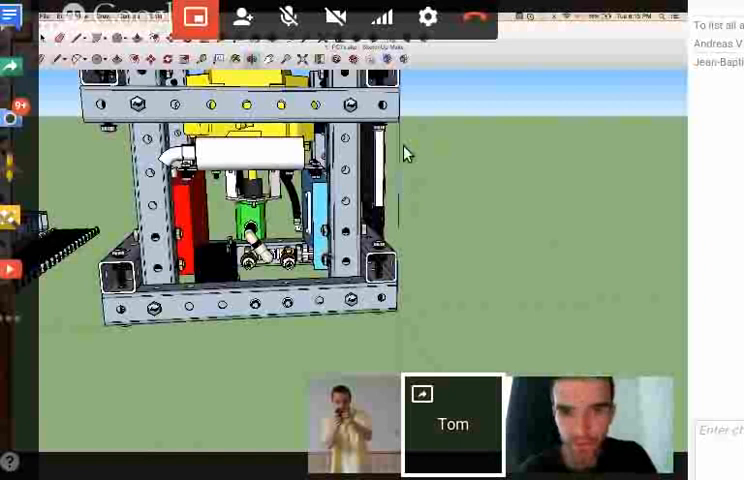
{"action": "mouse_move", "coordinate": [448, 52]}
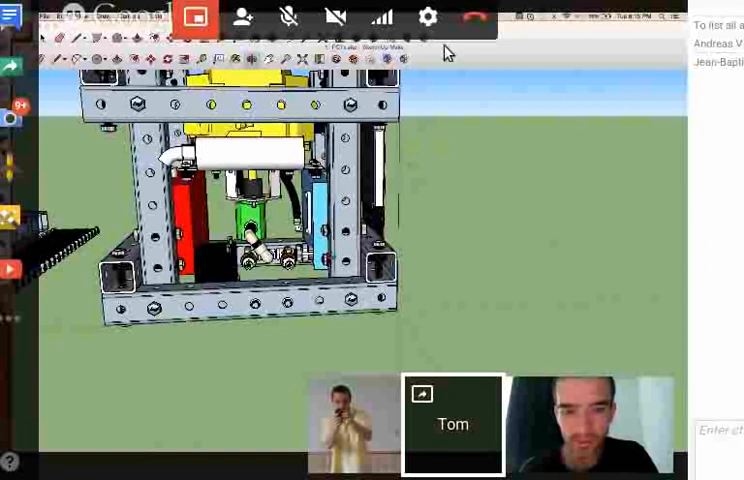
{"action": "mouse_move", "coordinate": [468, 187]}
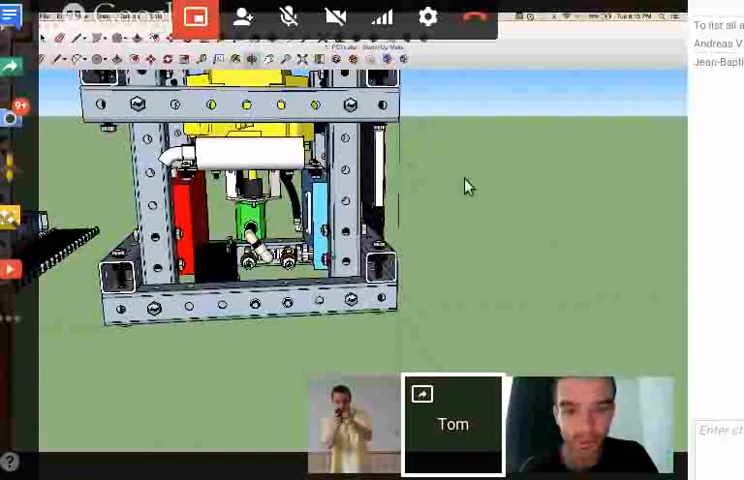
{"action": "mouse_move", "coordinate": [285, 352]}
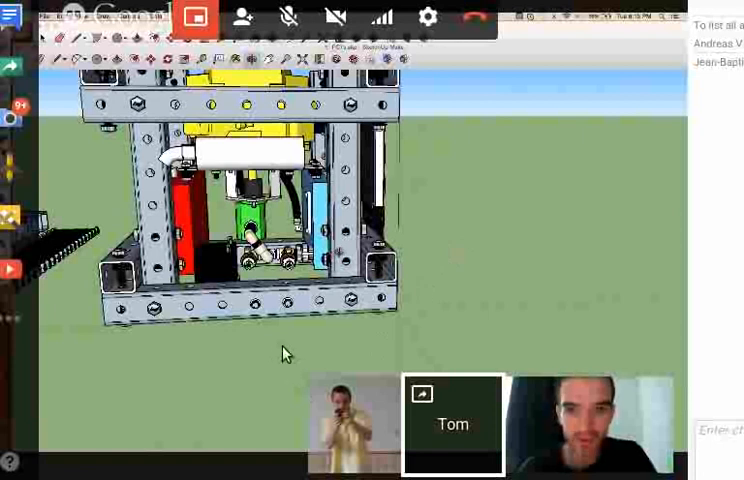
{"action": "mouse_move", "coordinate": [280, 357]}
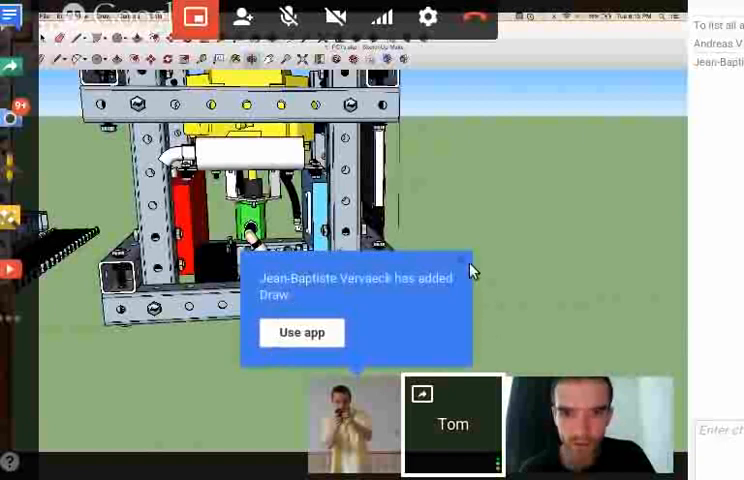
{"action": "mouse_move", "coordinate": [457, 297]}
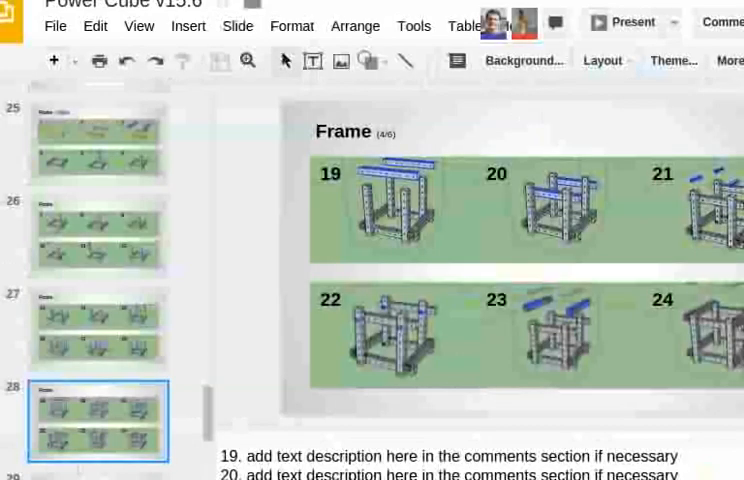
{"action": "scroll", "scroll_direction": "up", "scroll_amount": 3}
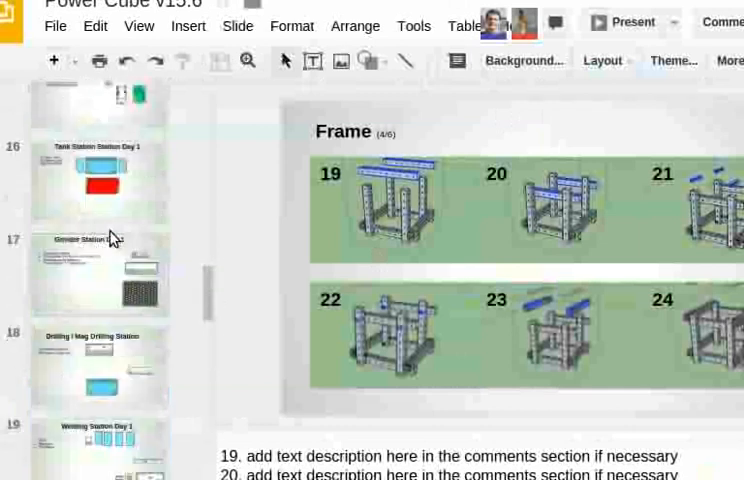
{"action": "scroll", "scroll_direction": "up", "scroll_amount": 3}
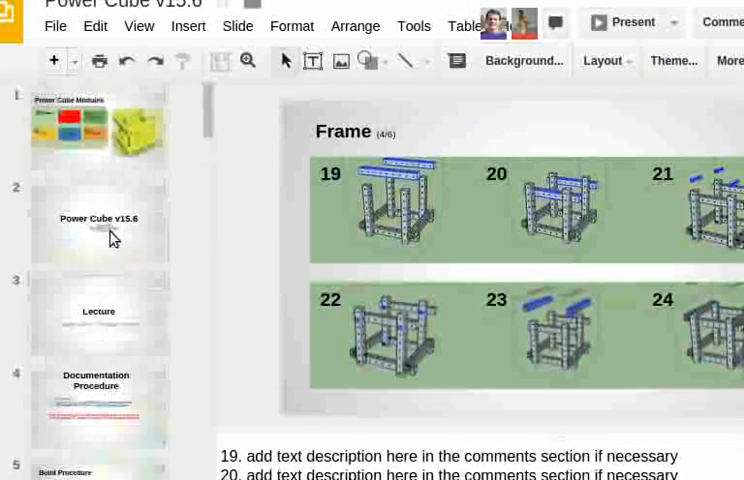
{"action": "scroll", "scroll_direction": "down", "scroll_amount": 3}
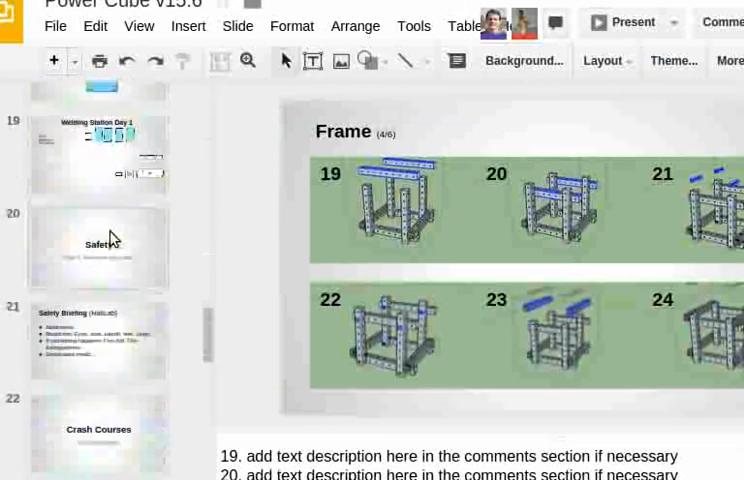
{"action": "scroll", "scroll_direction": "down", "scroll_amount": 3}
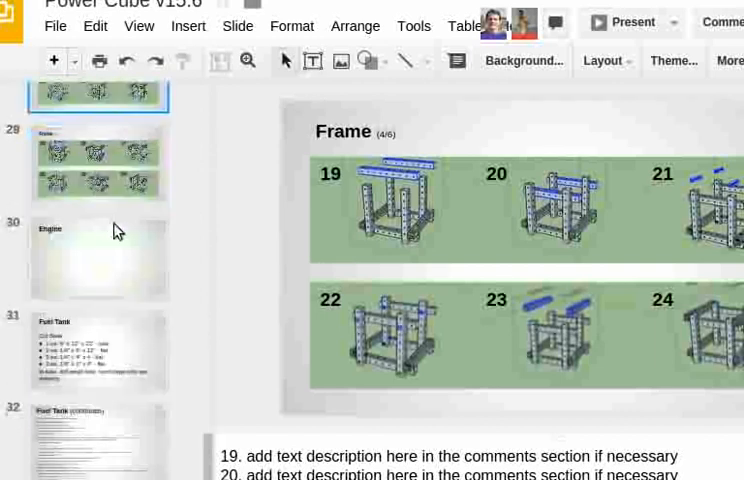
{"action": "scroll", "scroll_direction": "up", "scroll_amount": 3}
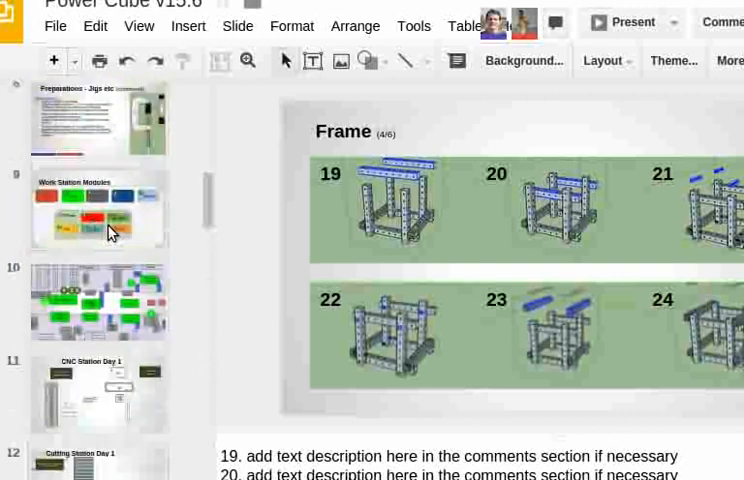
{"action": "scroll", "scroll_direction": "up", "scroll_amount": 3}
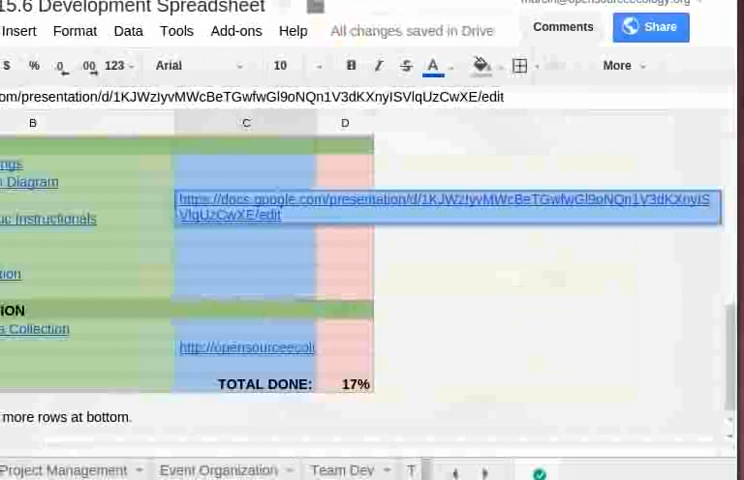
{"action": "left_click", "coordinate": [448, 205]}
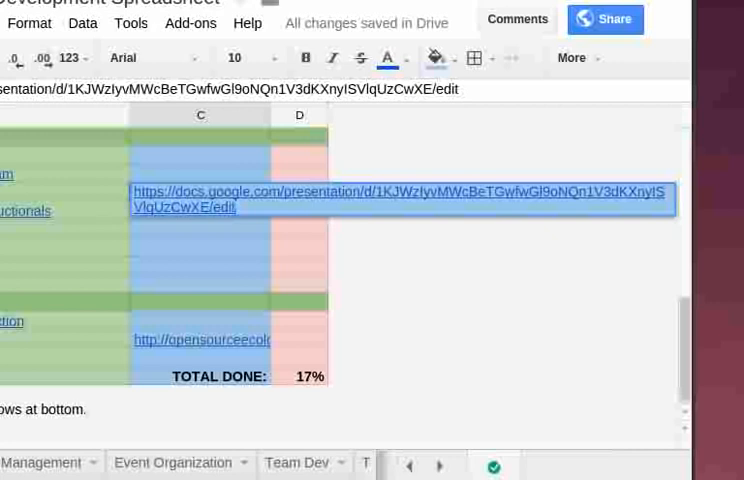
{"action": "mouse_move", "coordinate": [400, 199]}
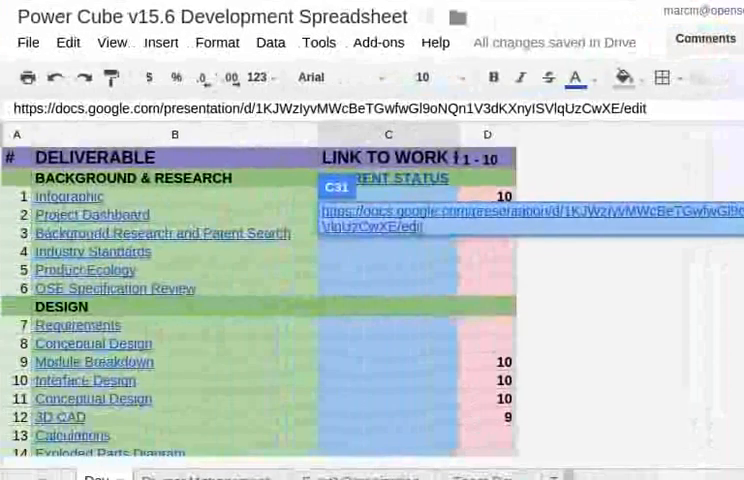
{"action": "scroll", "scroll_direction": "down", "scroll_amount": 3}
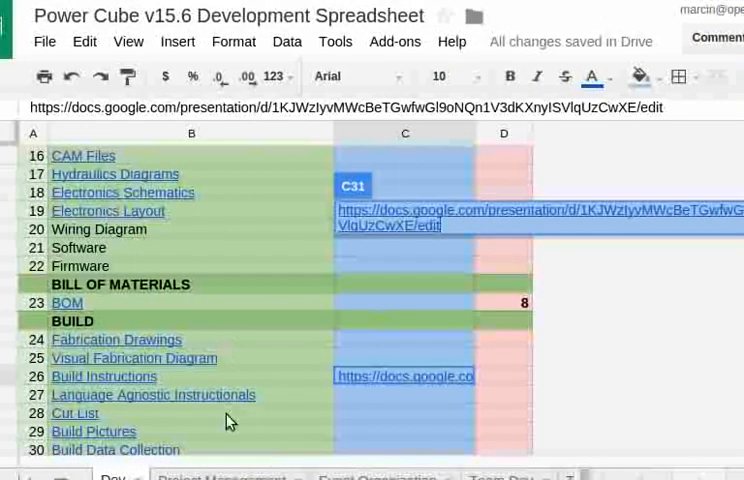
{"action": "scroll", "scroll_direction": "down", "scroll_amount": 3}
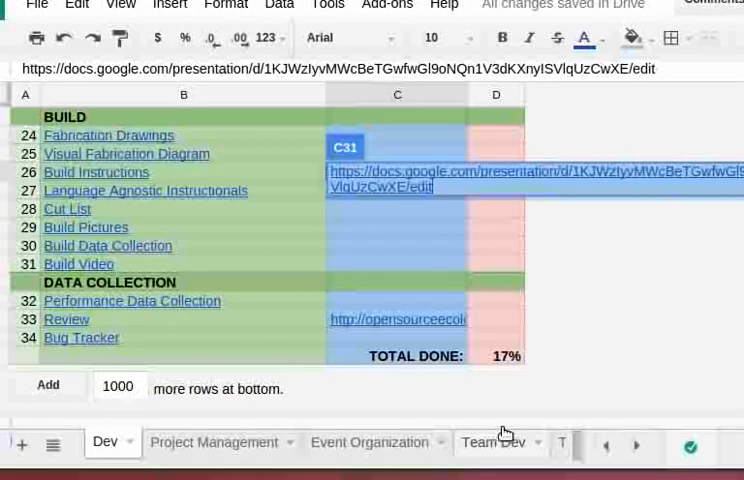
{"action": "mouse_move", "coordinate": [227, 450]}
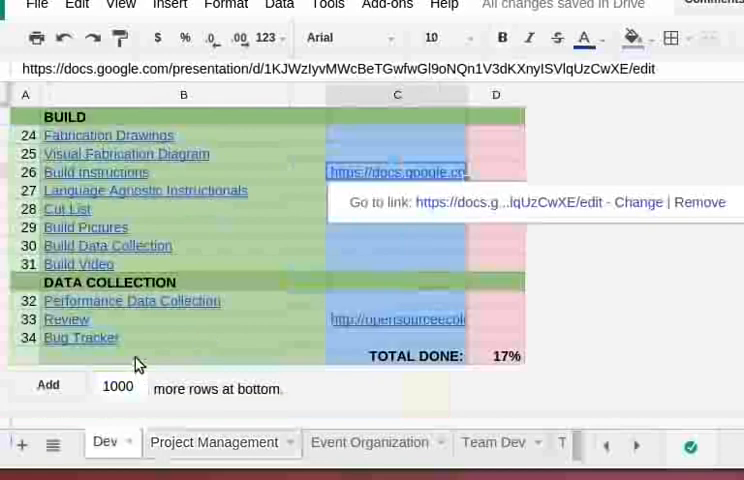
{"action": "scroll", "scroll_direction": "up", "scroll_amount": 3}
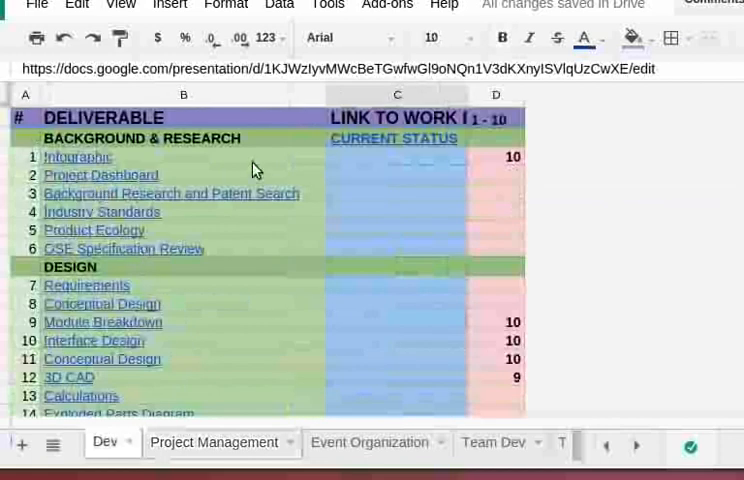
{"action": "mouse_move", "coordinate": [30, 173]}
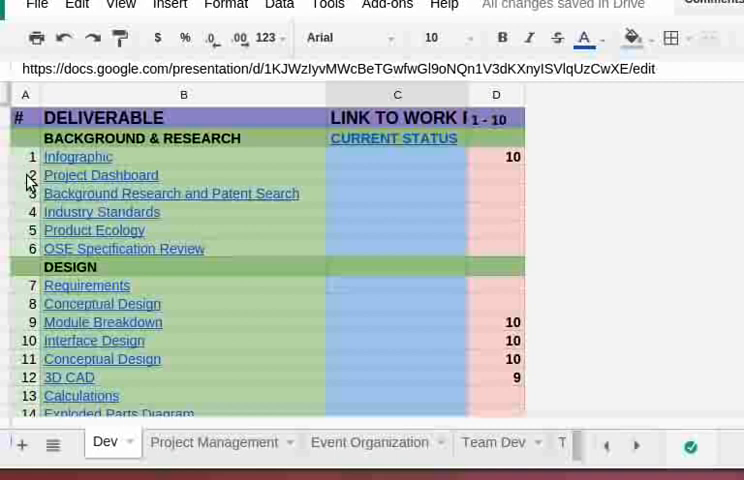
{"action": "scroll", "scroll_direction": "down", "scroll_amount": 3}
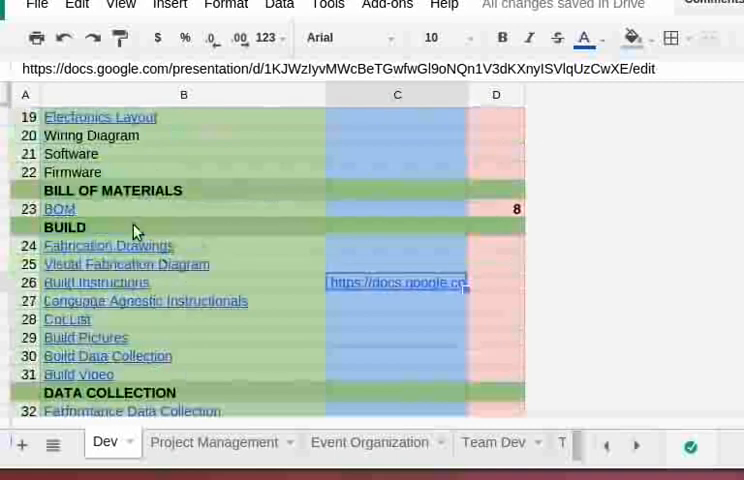
{"action": "mouse_move", "coordinate": [18, 195]}
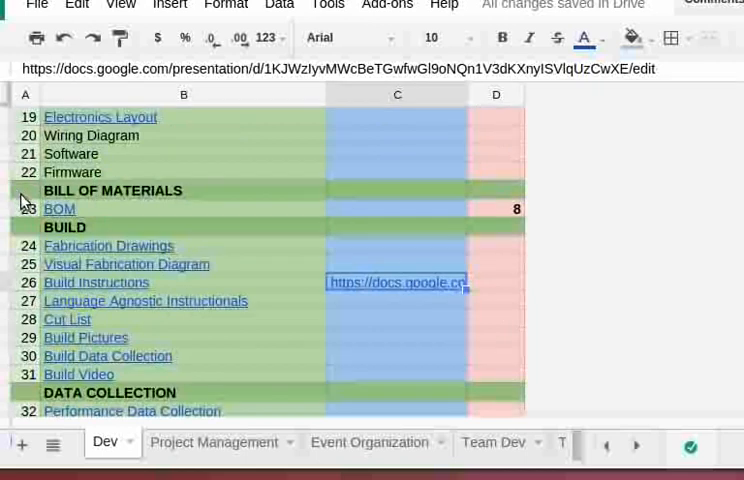
{"action": "scroll", "scroll_direction": "down", "scroll_amount": 3}
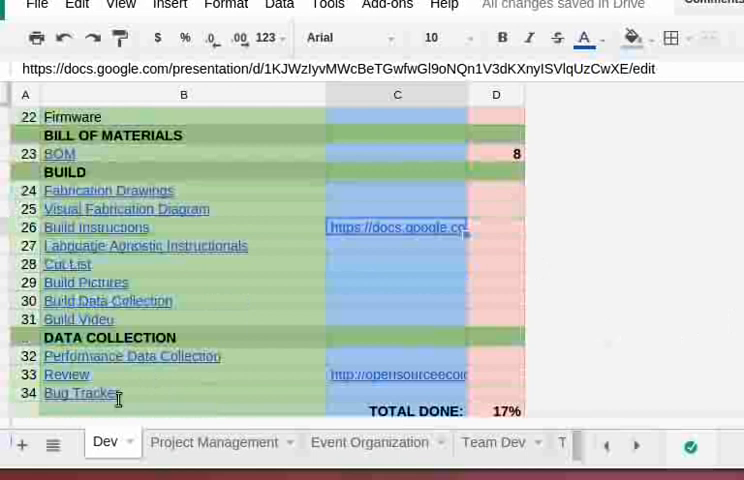
{"action": "scroll", "scroll_direction": "down", "scroll_amount": 3}
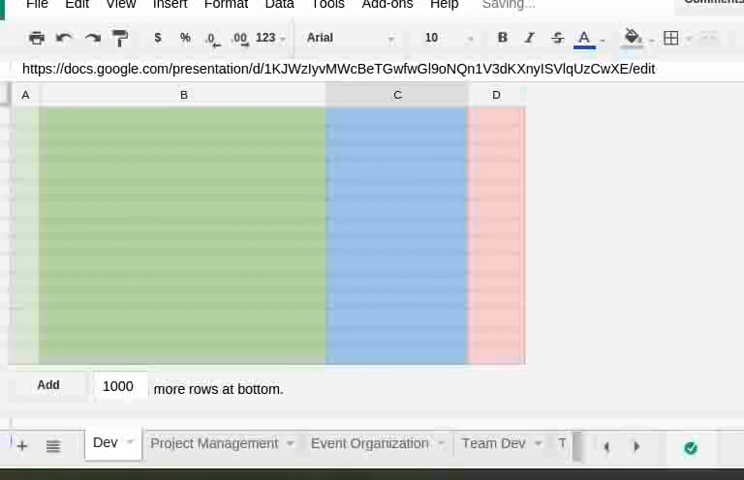
{"action": "scroll", "scroll_direction": "down", "scroll_amount": 3}
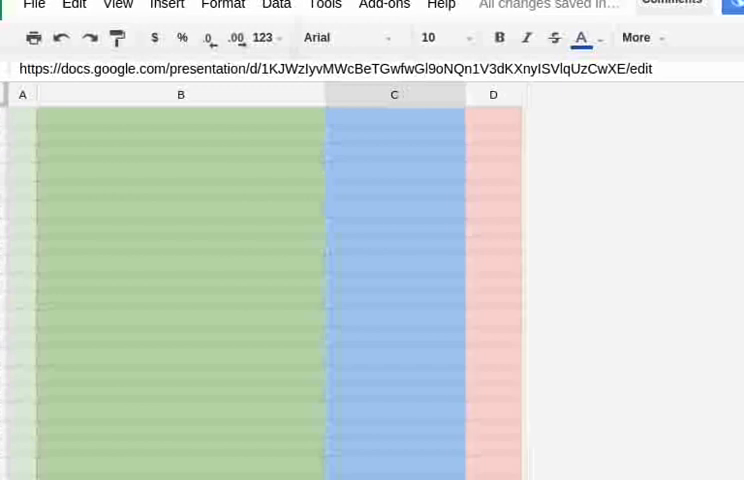